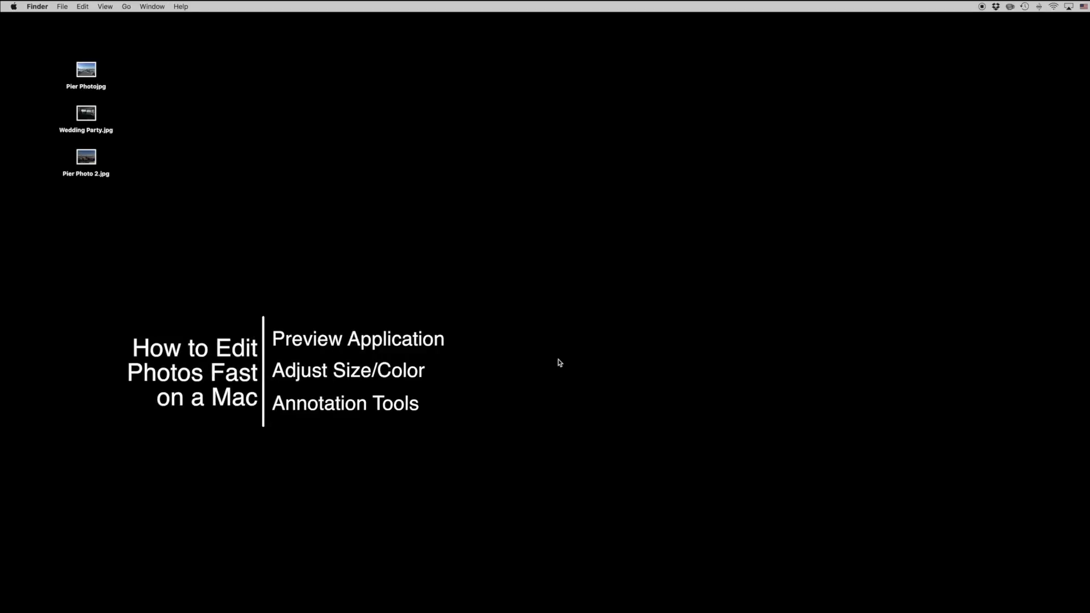
# - Open Pier Photo.jpg from the desktop in Preview
pyautogui.doubleClick(86, 69)
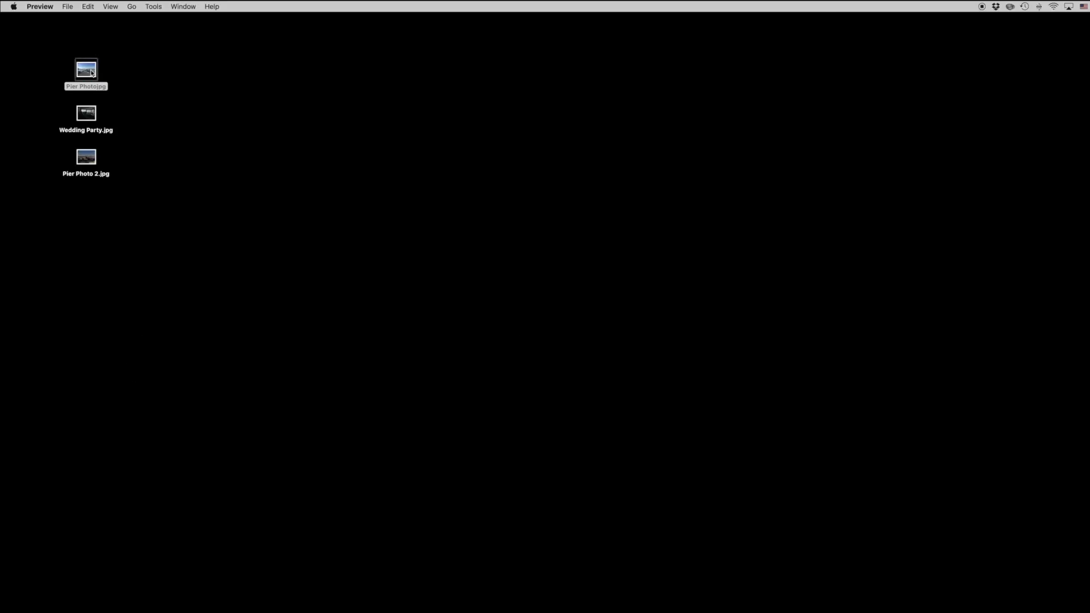
# - Resize the pier photo to 2000 pixels wide, scaled proportionally, via Adjust Size
pyautogui.doubleClick(85, 69)
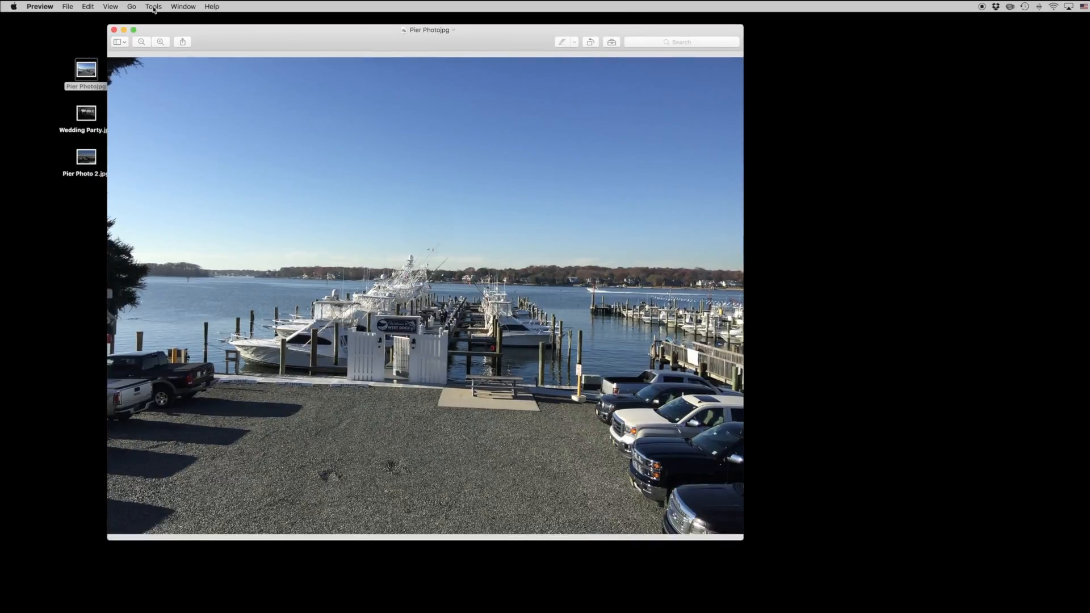
pyautogui.click(153, 7)
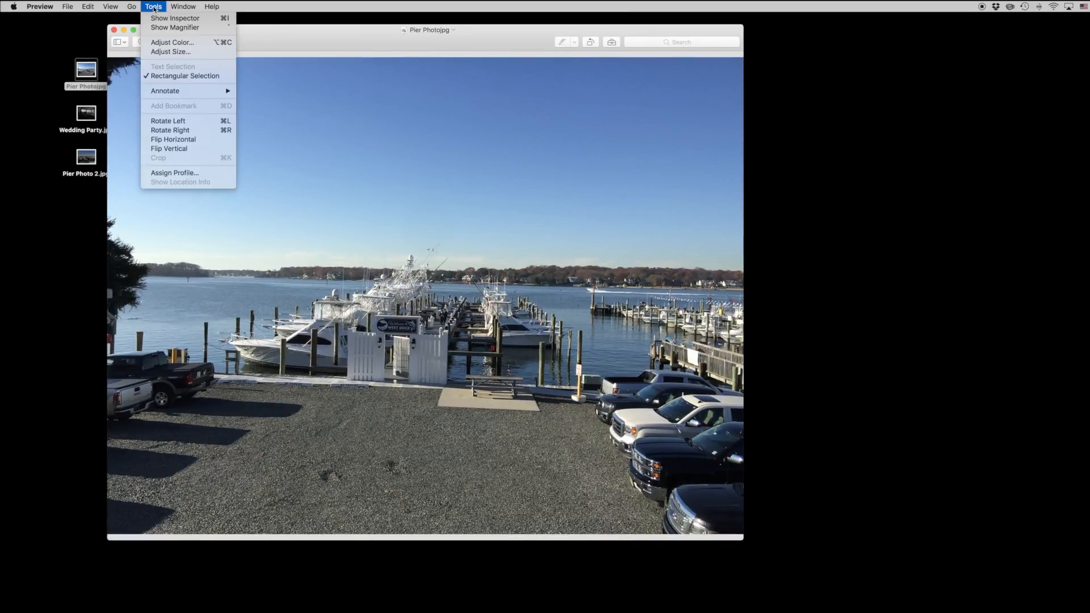
pyautogui.click(169, 51)
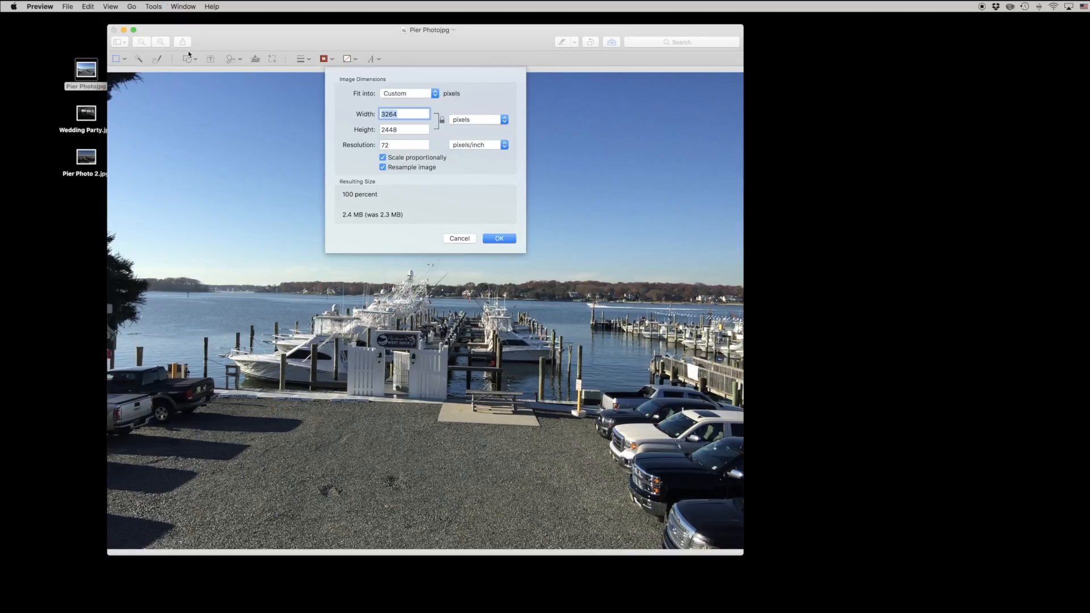
pyautogui.moveTo(449, 153)
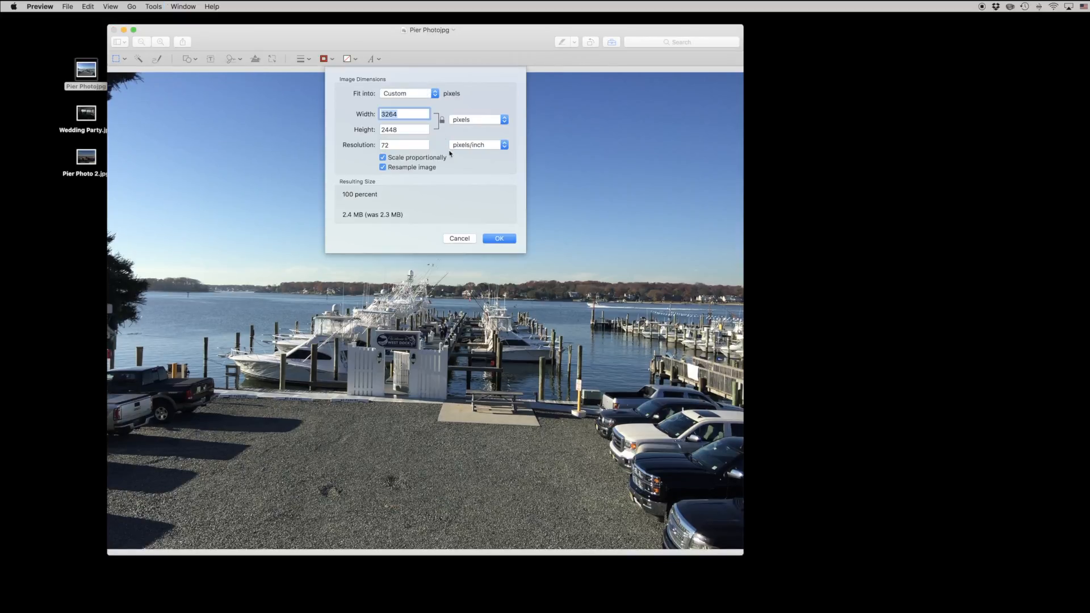
pyautogui.write('2000')
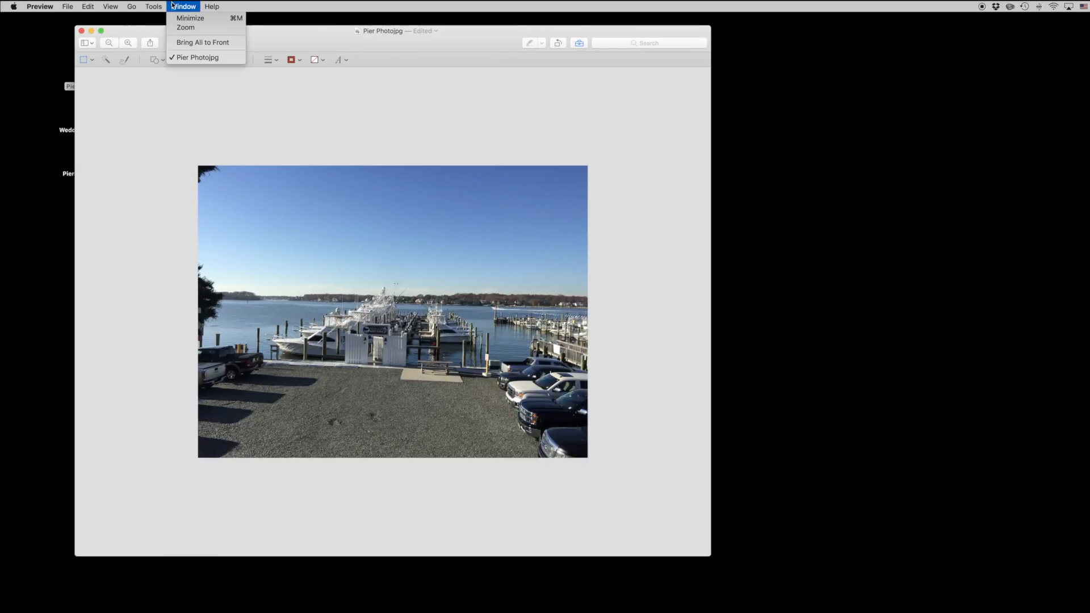
# - Zoom the Preview window and magnify the resized photo to fill it
pyautogui.click(185, 28)
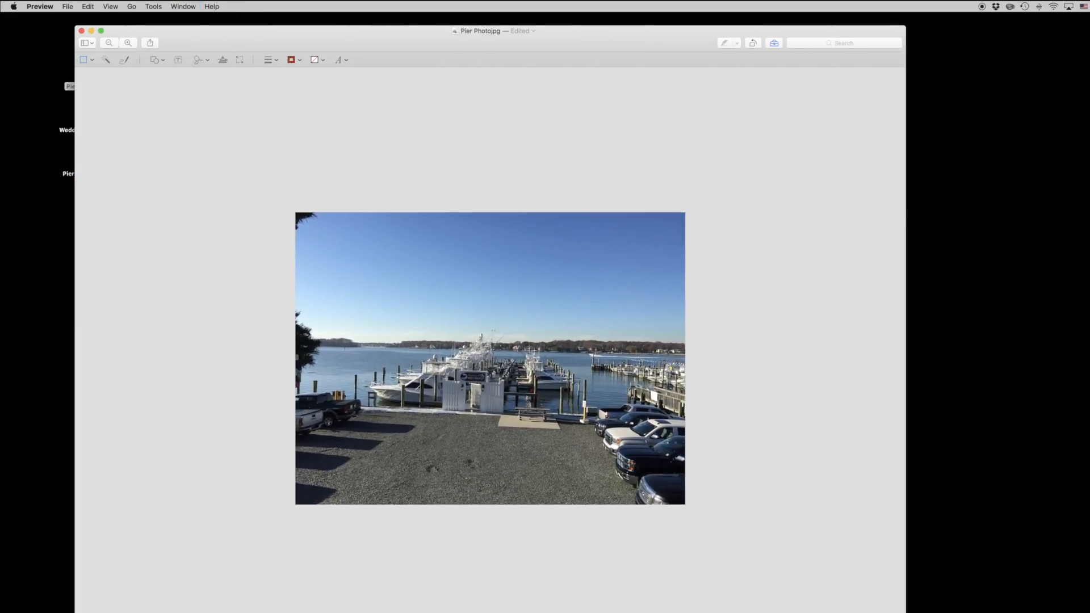
pyautogui.click(128, 42)
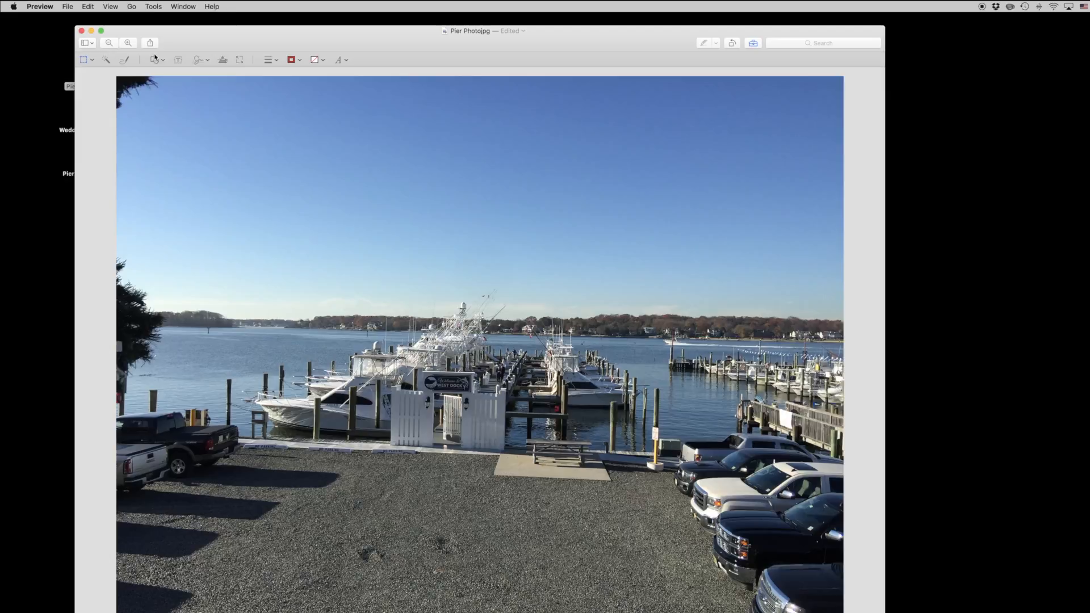
pyautogui.click(153, 7)
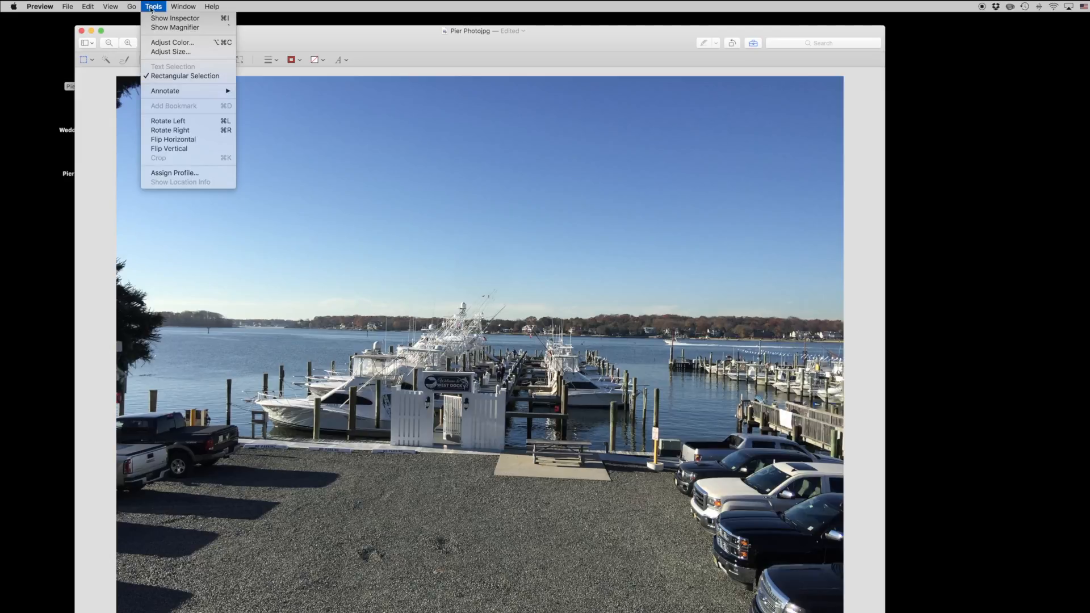
pyautogui.moveTo(171, 42)
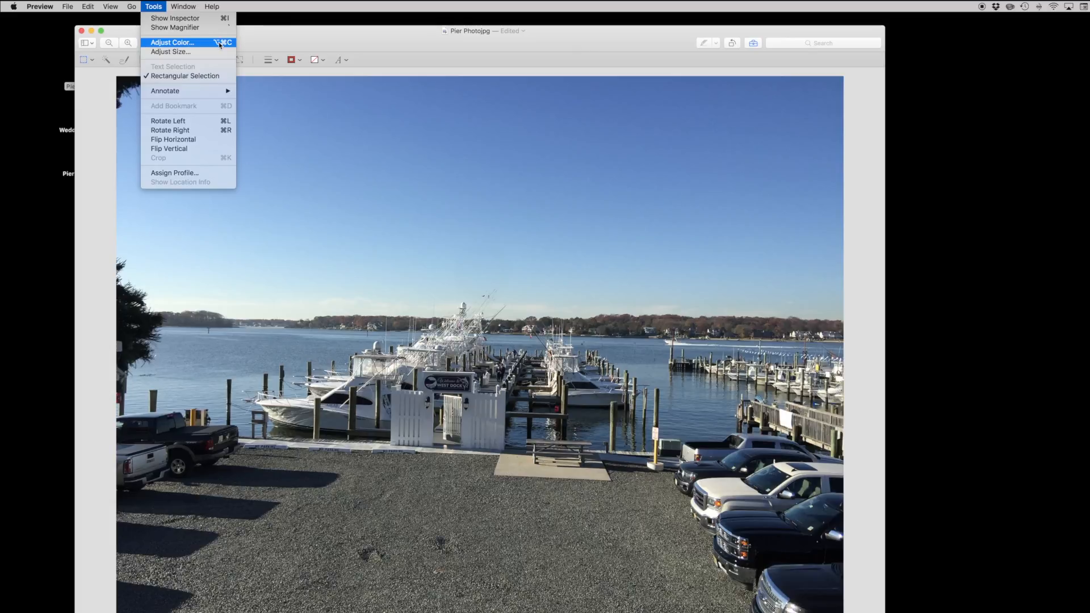
# - Adjust exposure, contrast, highlights, saturation and sharpness in the Adjust Color panel
pyautogui.click(171, 42)
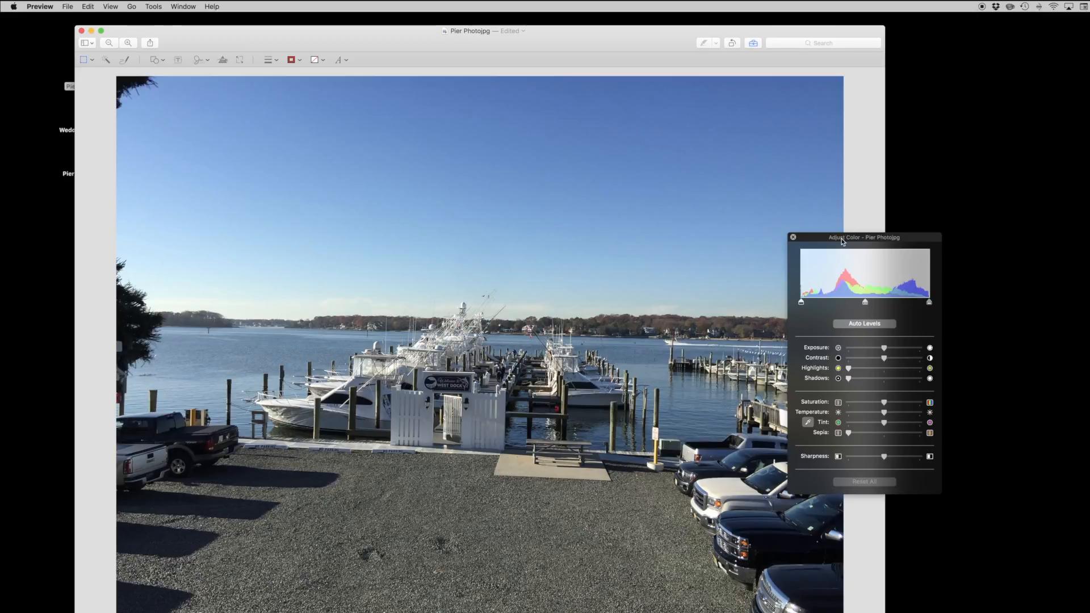
pyautogui.moveTo(865, 237); pyautogui.dragTo(824, 143)
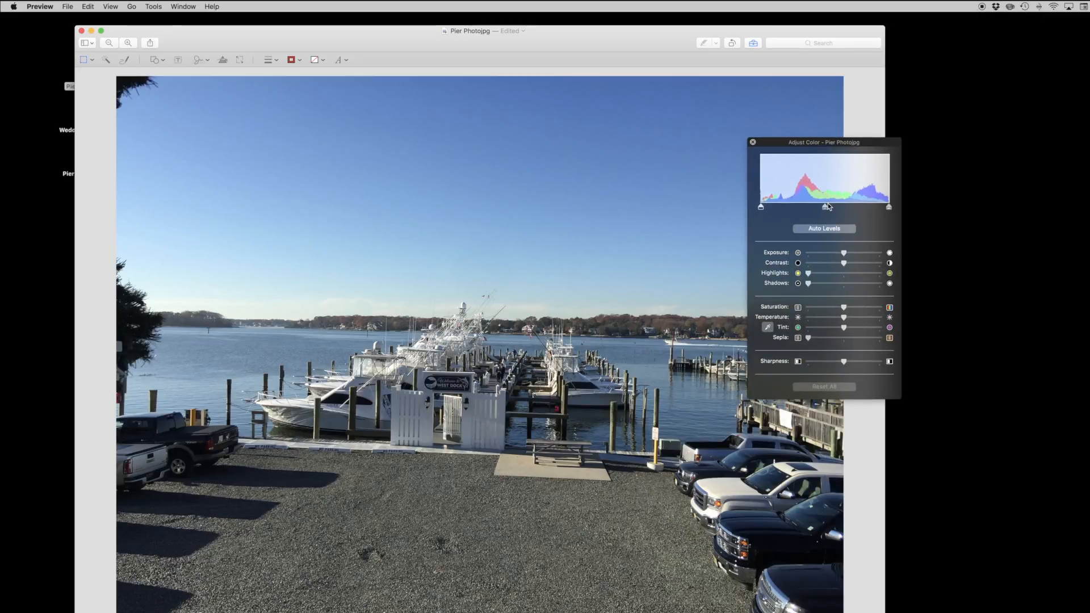
pyautogui.moveTo(843, 252); pyautogui.dragTo(844, 252)
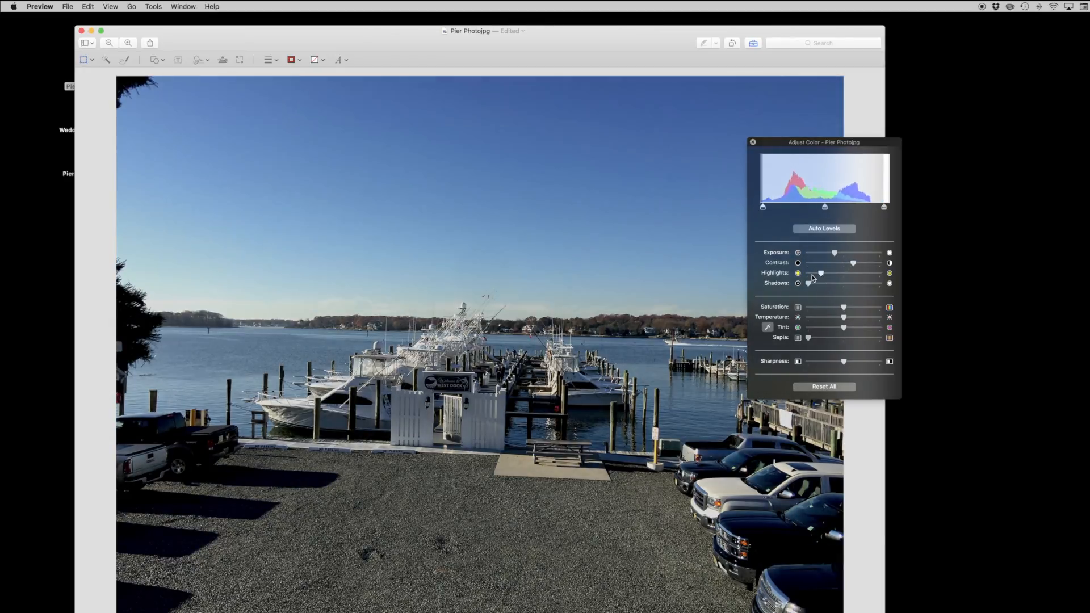
pyautogui.moveTo(844, 307); pyautogui.dragTo(856, 306)
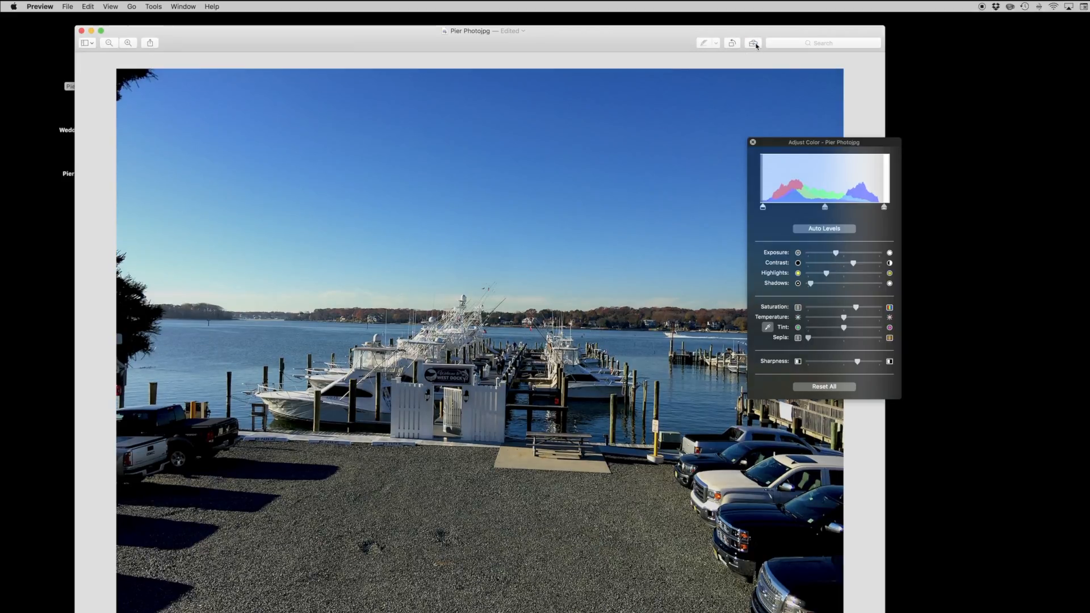
pyautogui.moveTo(753, 42)
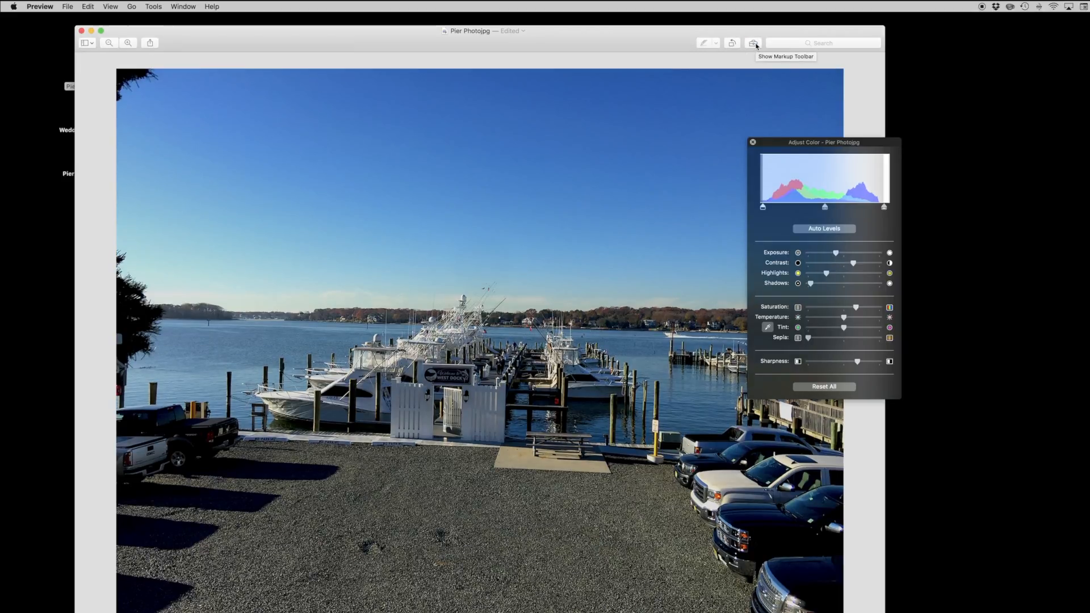
# - Show the markup toolbar over the colour-adjusted pier photo
pyautogui.click(752, 42)
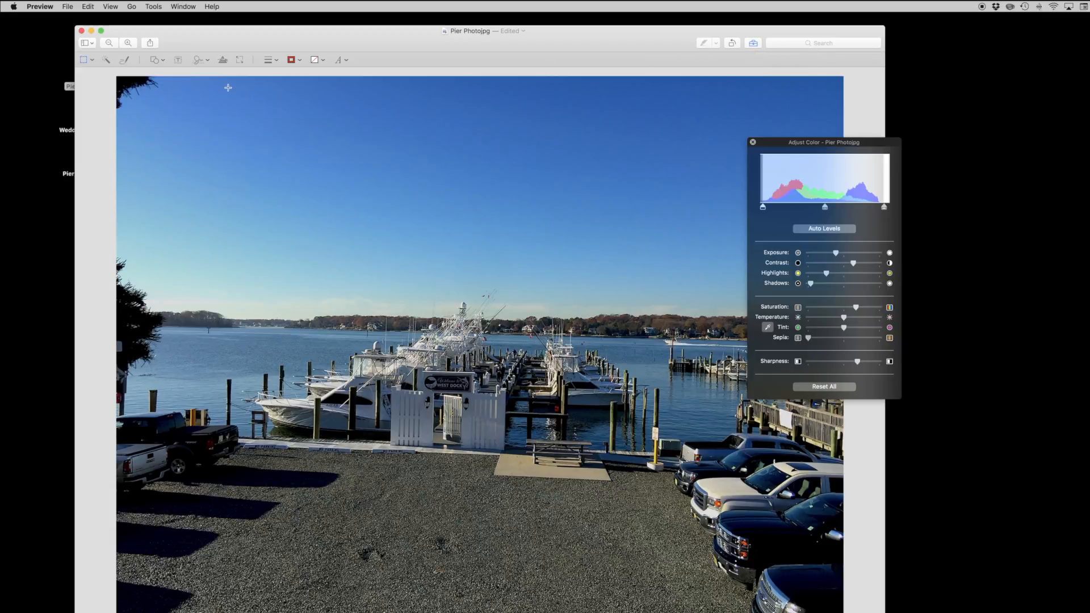
pyautogui.moveTo(182, 63)
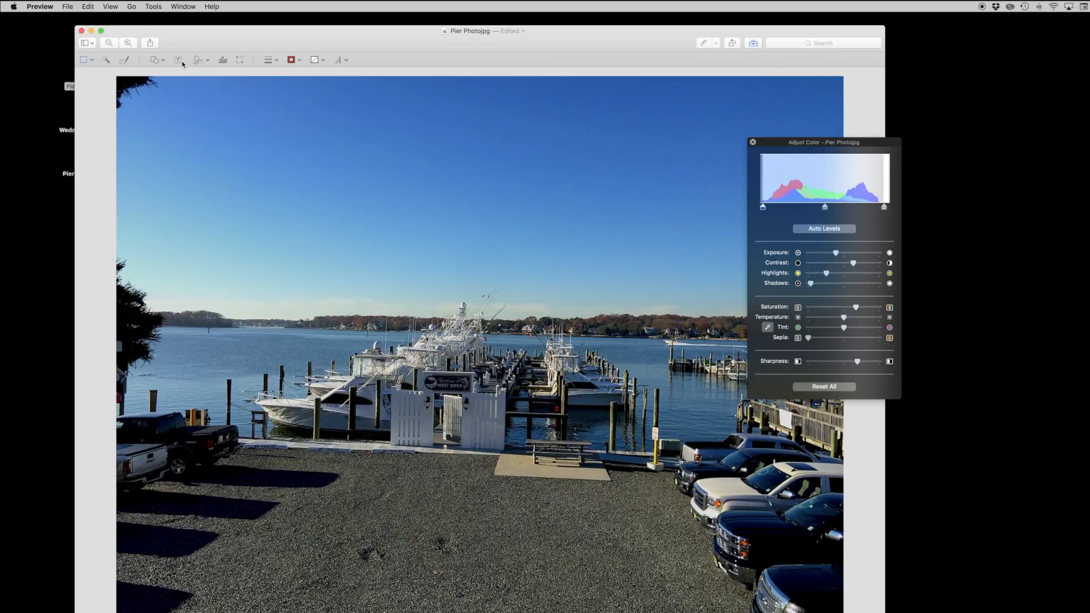
pyautogui.moveTo(107, 60)
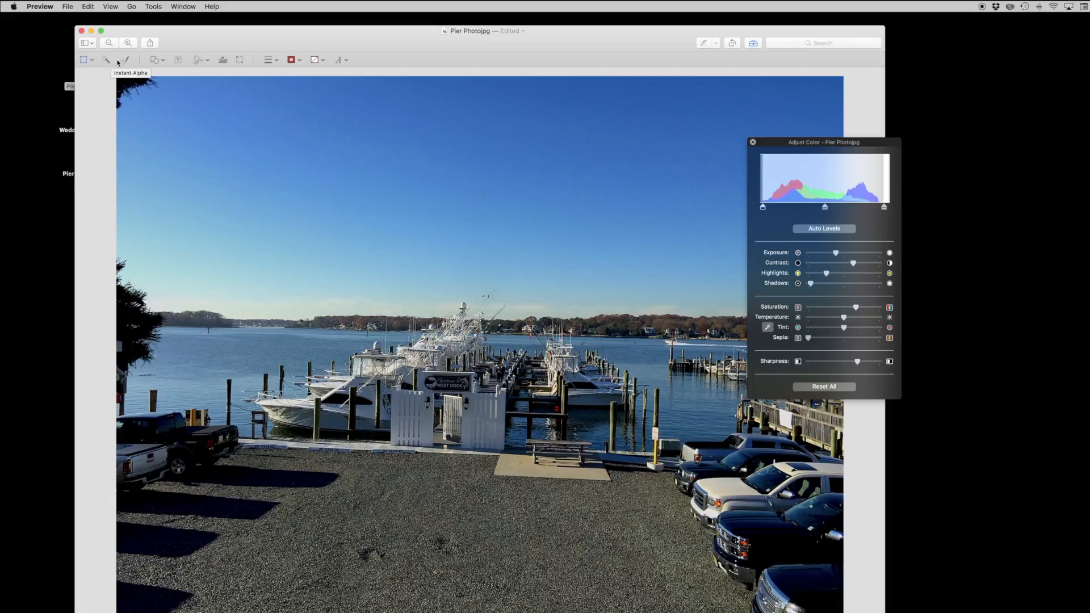
pyautogui.moveTo(157, 60)
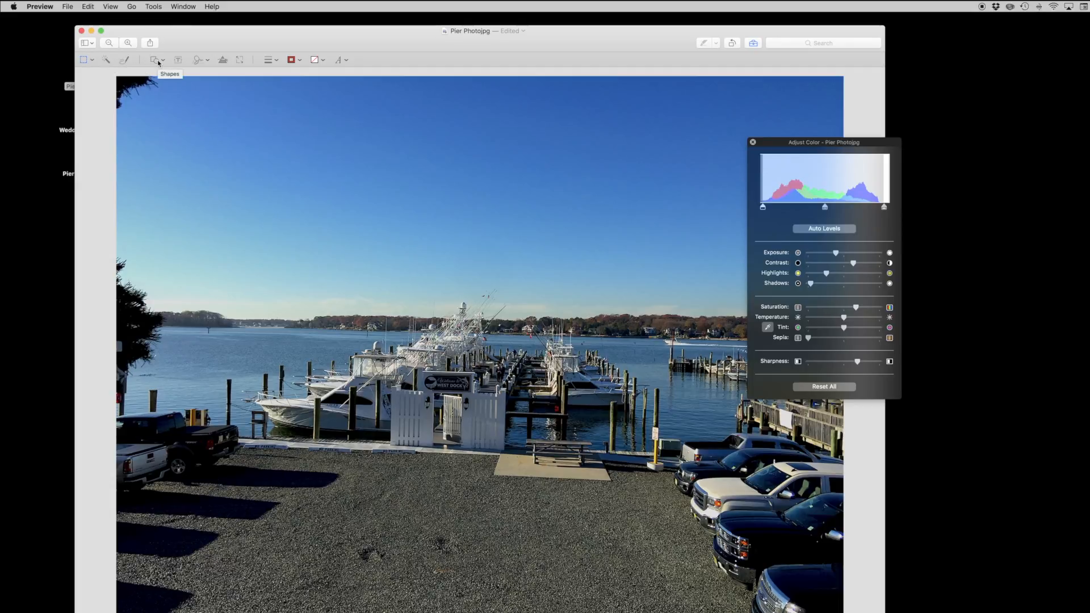
pyautogui.moveTo(239, 60)
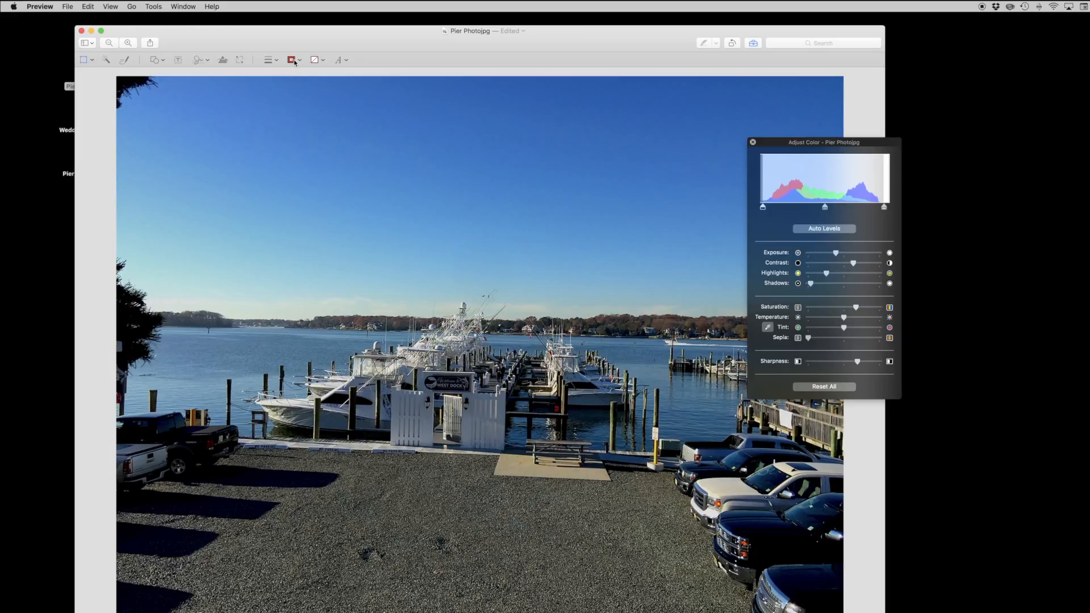
# - Draw a red oval around the pier gate and sign and label it 'Can't Read Sign'
pyautogui.click(153, 60)
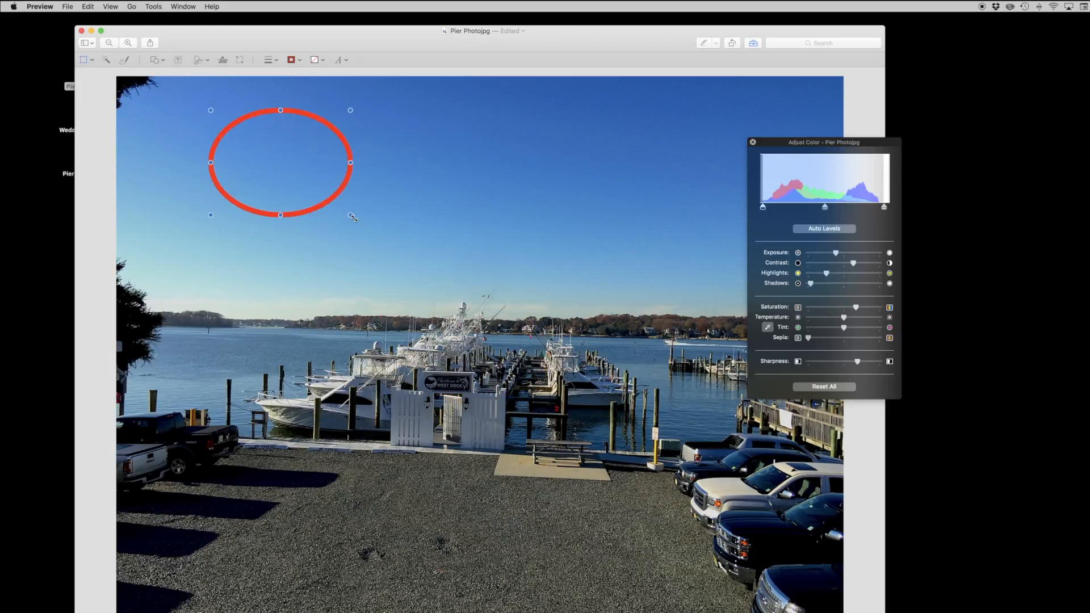
pyautogui.moveTo(280, 162); pyautogui.dragTo(445, 403)
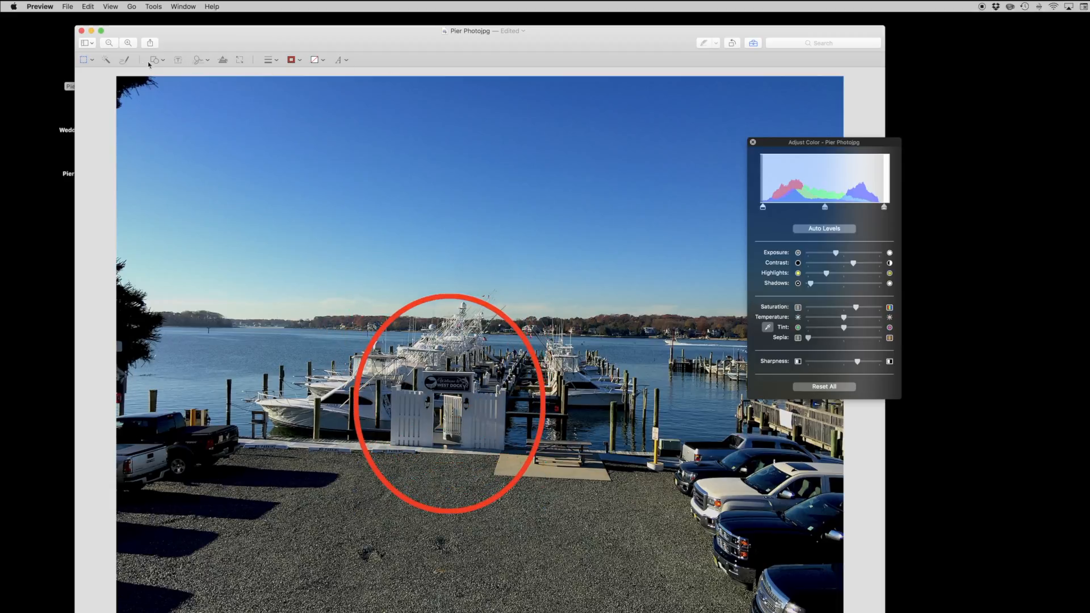
pyautogui.click(177, 60)
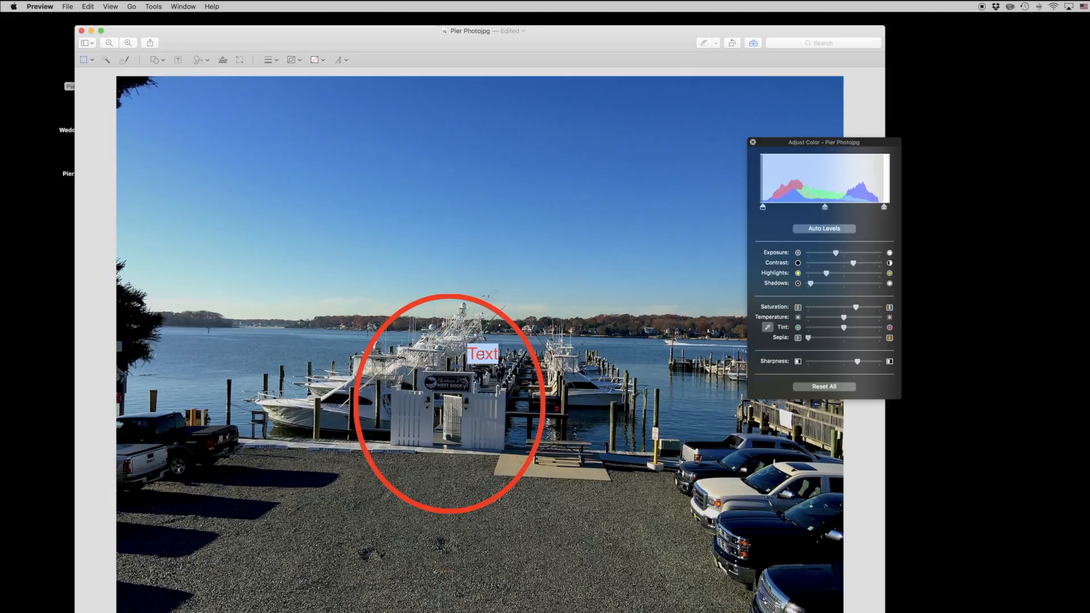
pyautogui.write("Can't Read Sign")
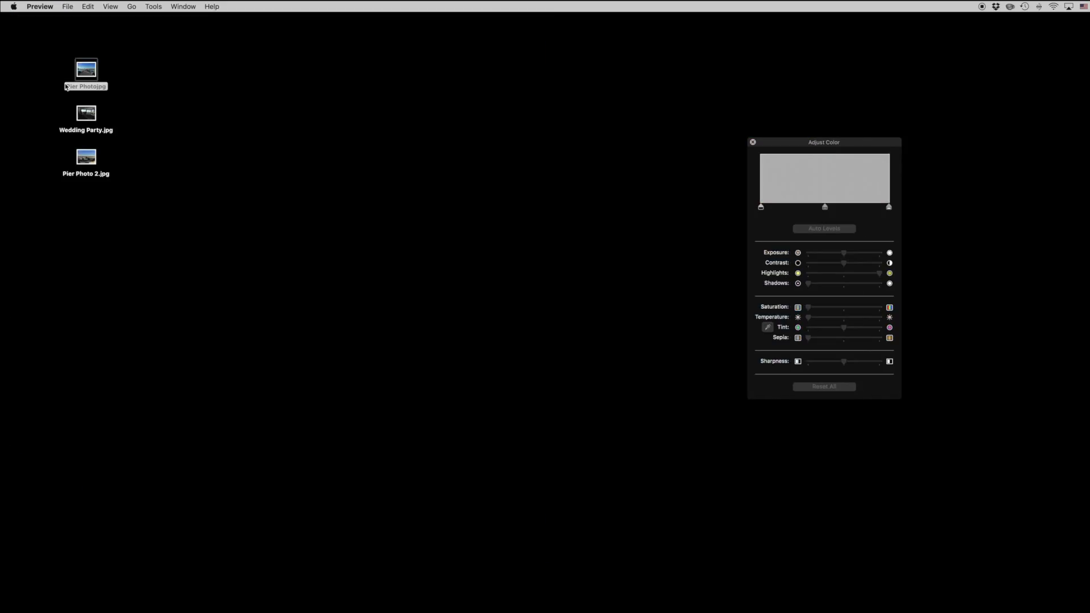
# - Open the three desktop photos together, then view Wedding Party and Pier Photo 2 from the sidebar
pyautogui.doubleClick(86, 73)
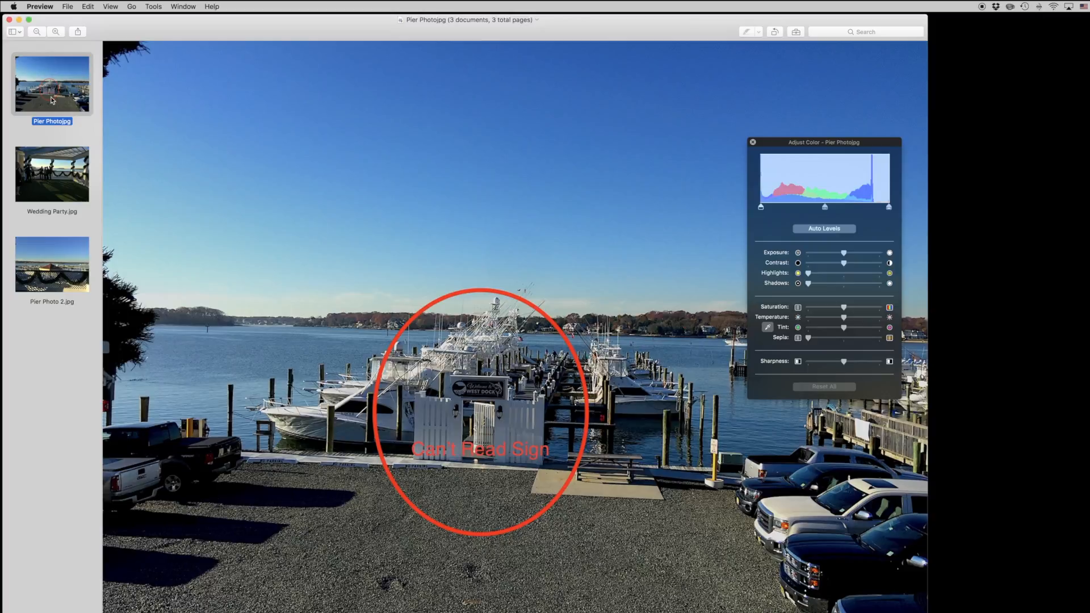
pyautogui.click(51, 173)
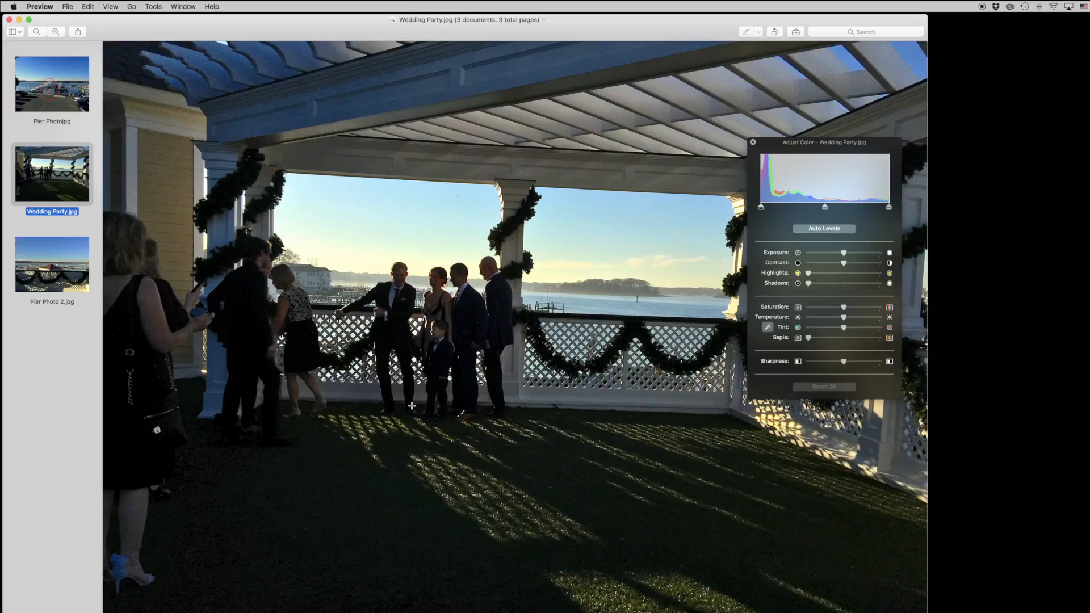
pyautogui.click(51, 264)
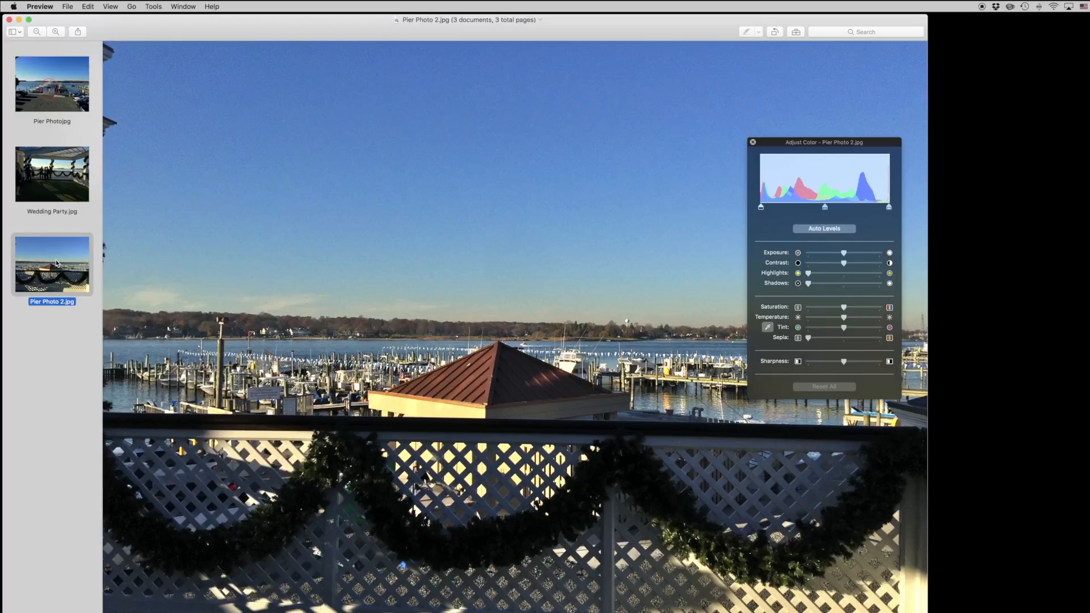
pyautogui.moveTo(763, 146)
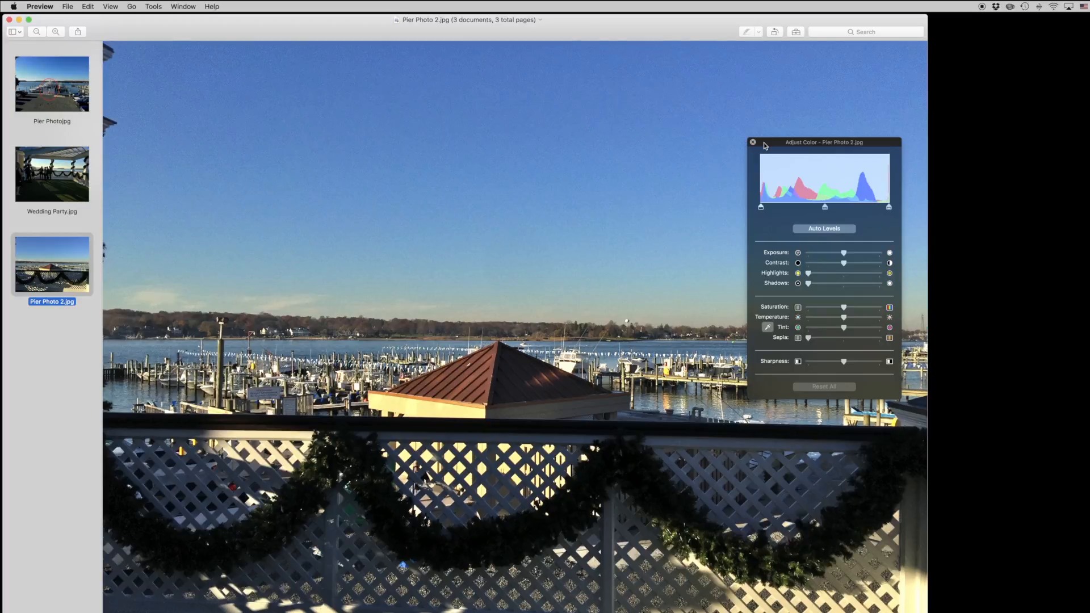